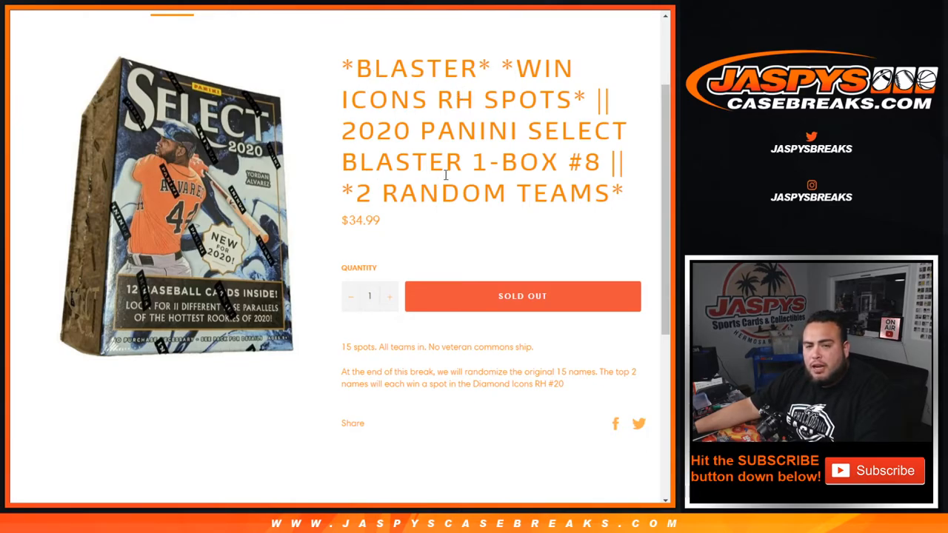
# Select the 2020 Panini Select Blaster product title before switching to RANDOM.ORG
pyautogui.doubleClick(377, 69)
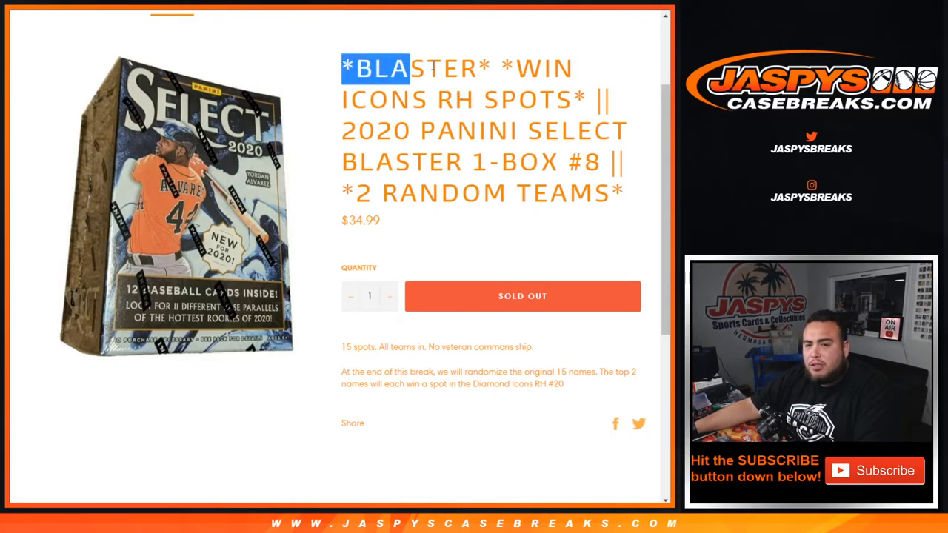
pyautogui.moveTo(376, 68); pyautogui.dragTo(584, 99)
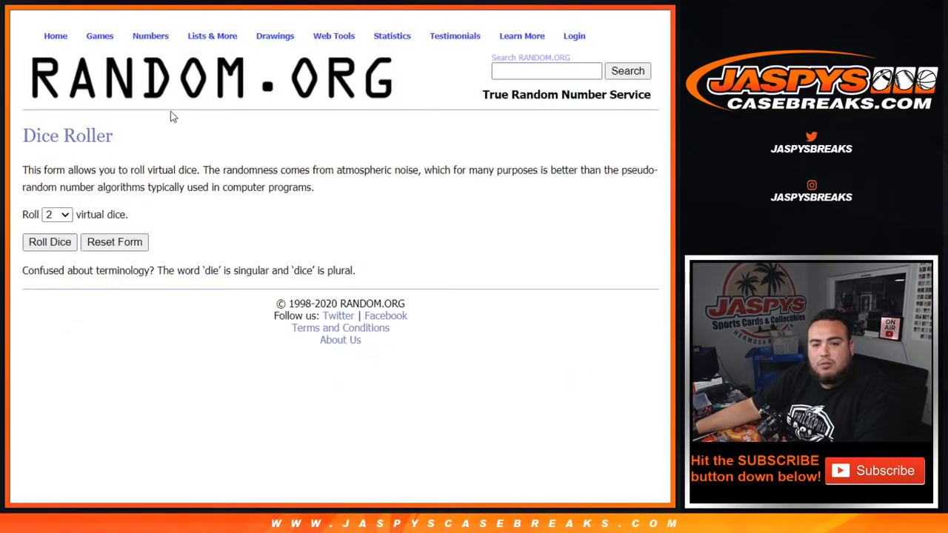
# Shuffle the 30 customer names in List Randomizer repeatedly until randomized 10 times
pyautogui.click(51, 241)
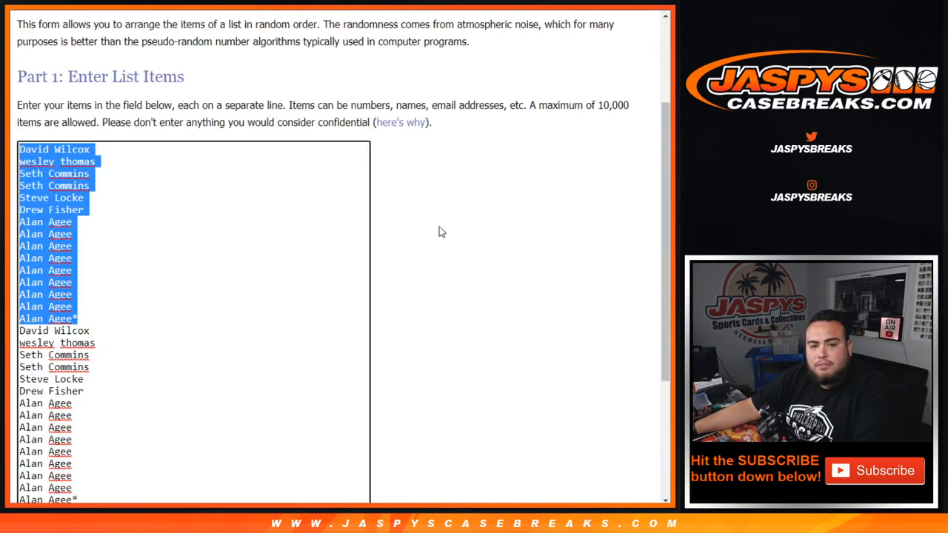
pyautogui.scroll(-3)
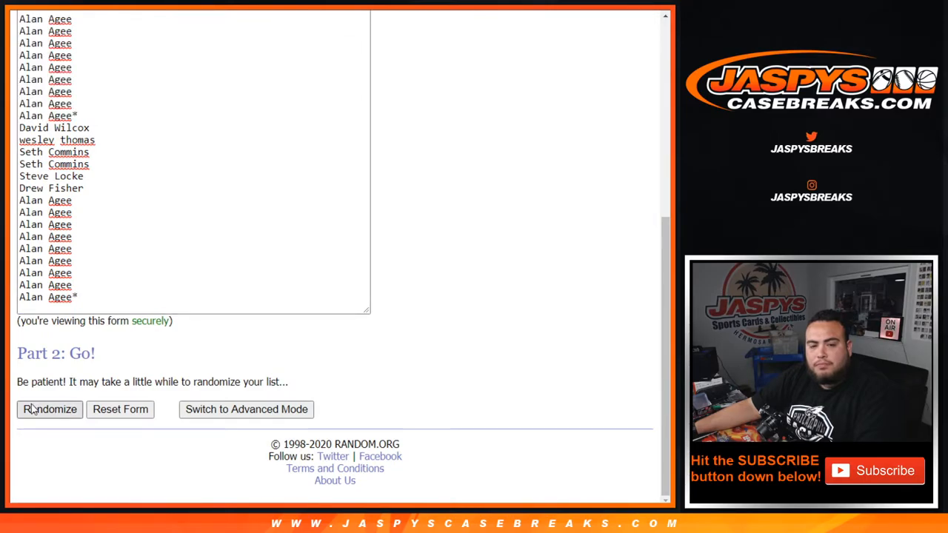
pyautogui.click(51, 409)
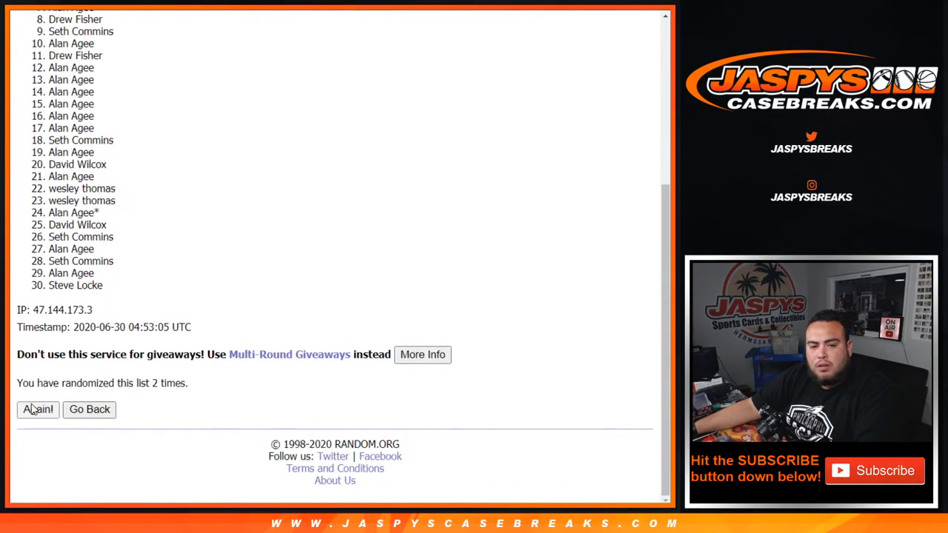
pyautogui.click(37, 409)
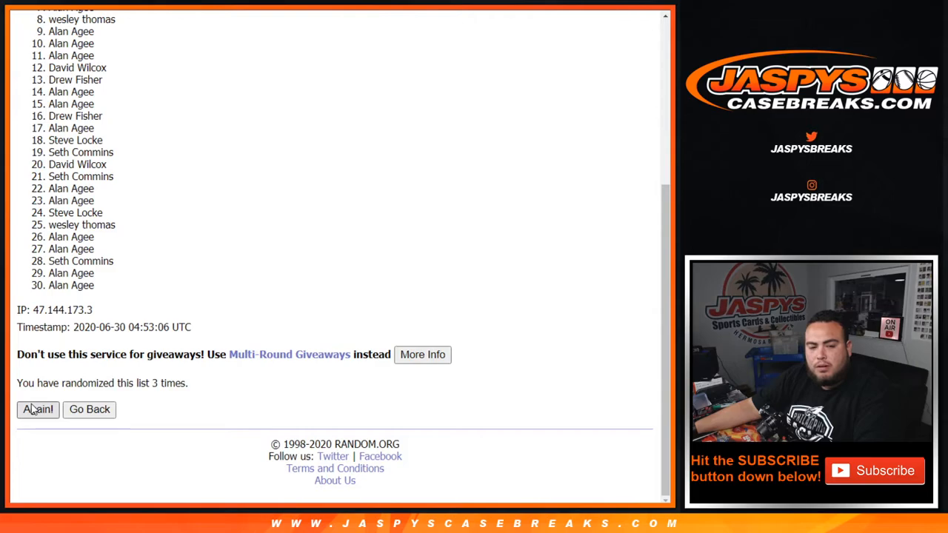
pyautogui.click(39, 409)
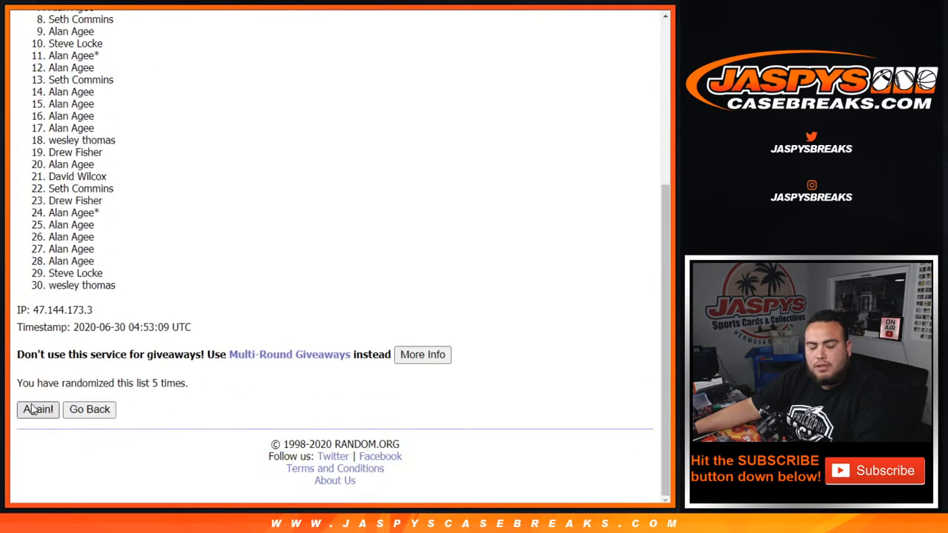
pyautogui.click(39, 409)
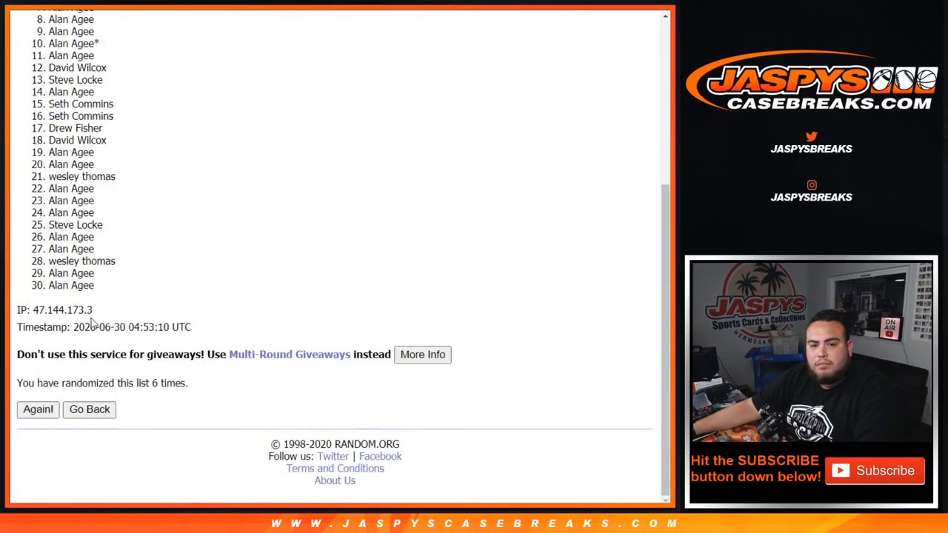
pyautogui.click(39, 409)
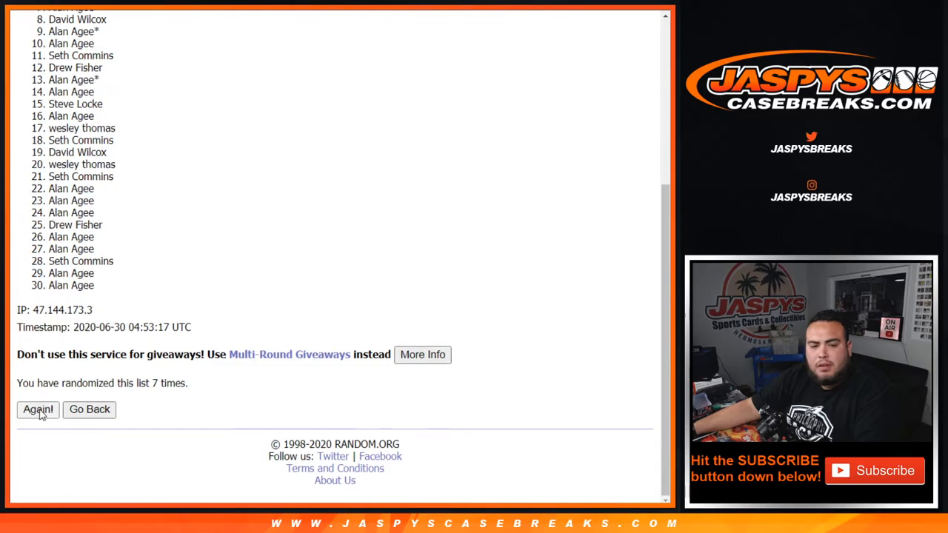
pyautogui.click(38, 409)
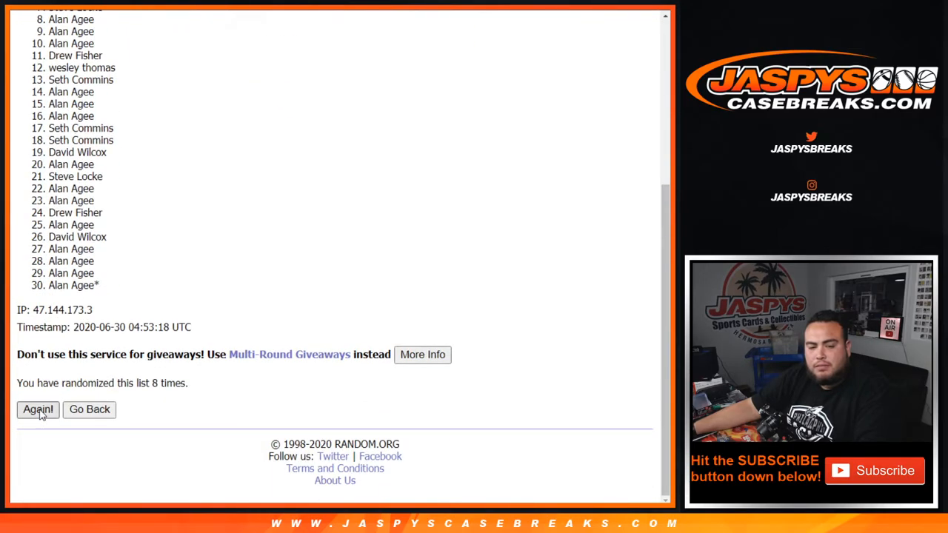
pyautogui.click(38, 408)
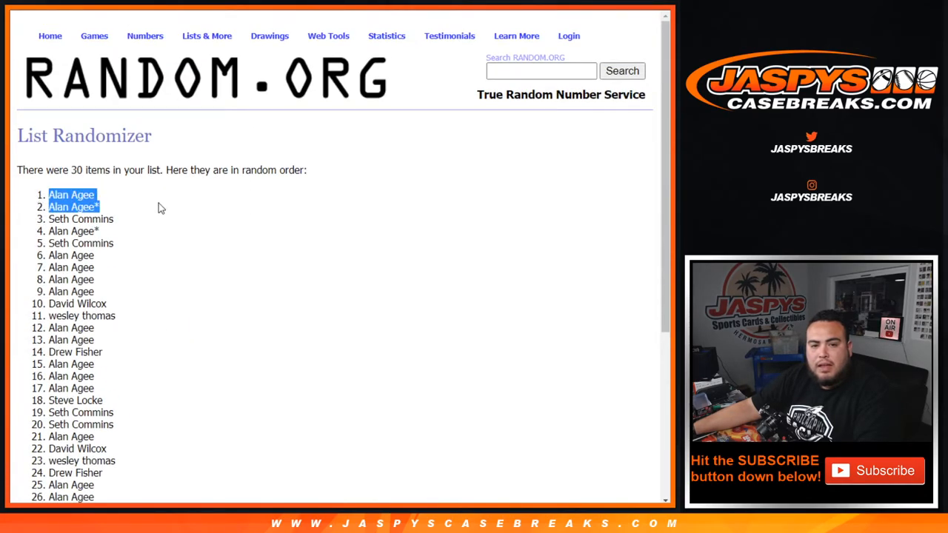
pyautogui.scroll(-3)
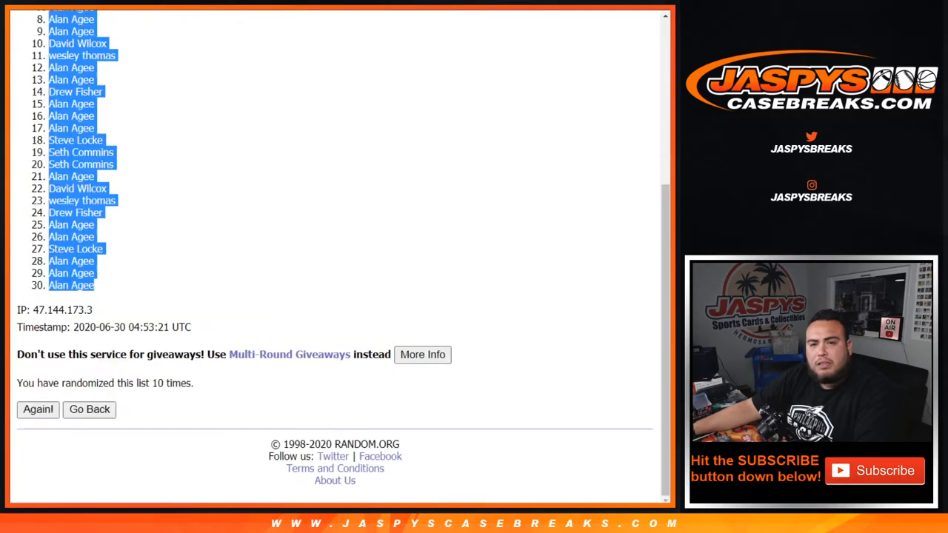
# Go back, shuffle the 30 MLB teams repeatedly, ending with Detroit Tigers and St. Louis Cardinals on top
pyautogui.click(89, 408)
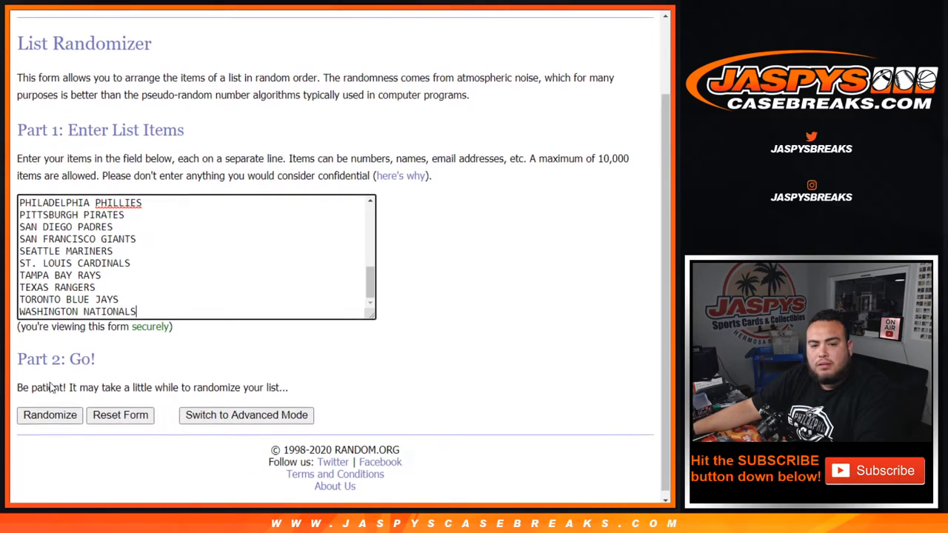
pyautogui.click(50, 415)
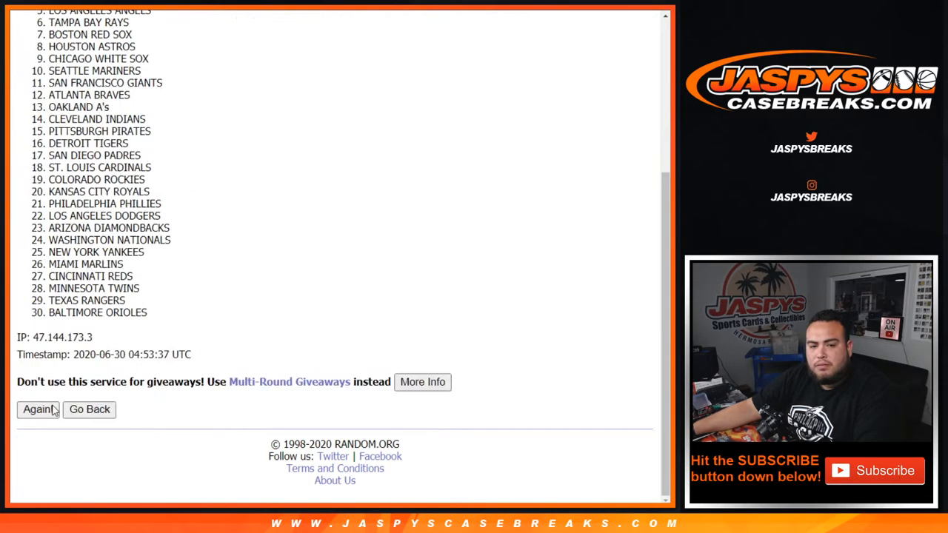
pyautogui.click(37, 409)
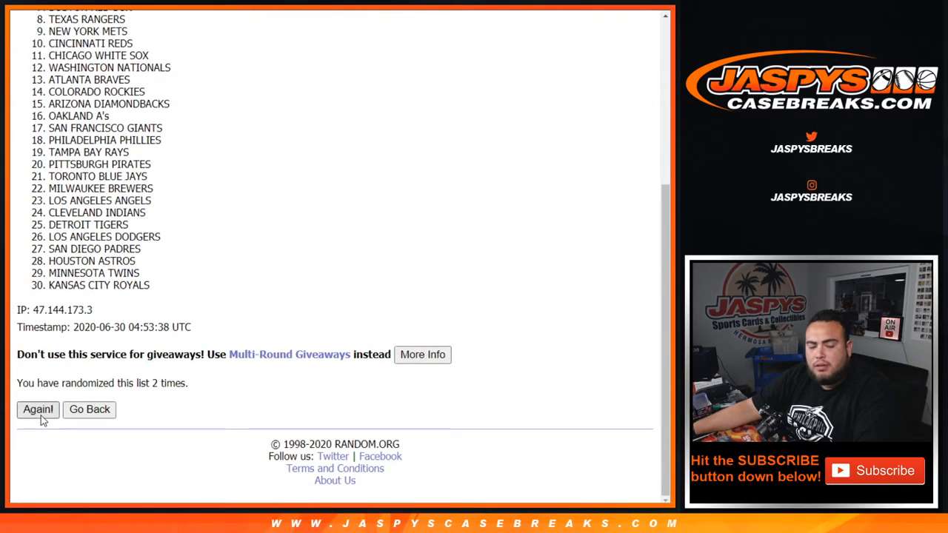
pyautogui.click(39, 409)
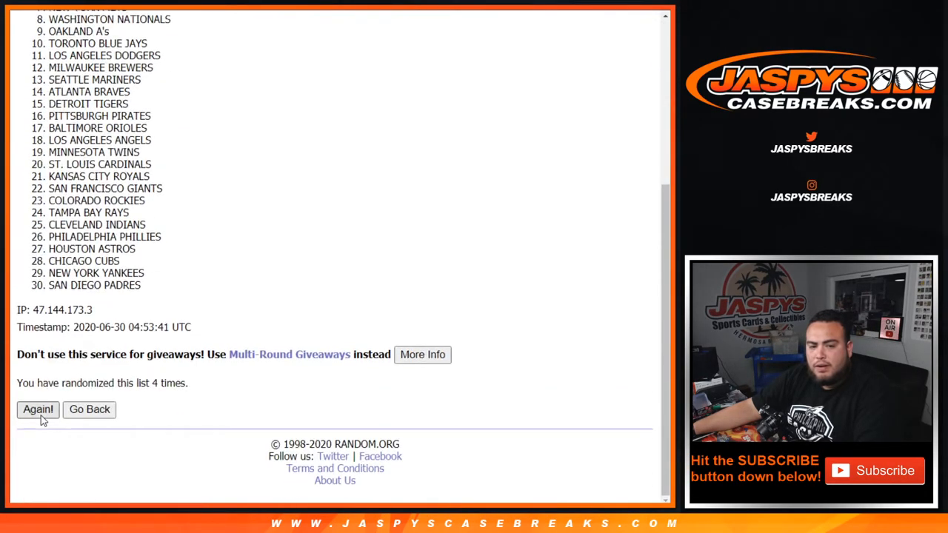
pyautogui.click(39, 409)
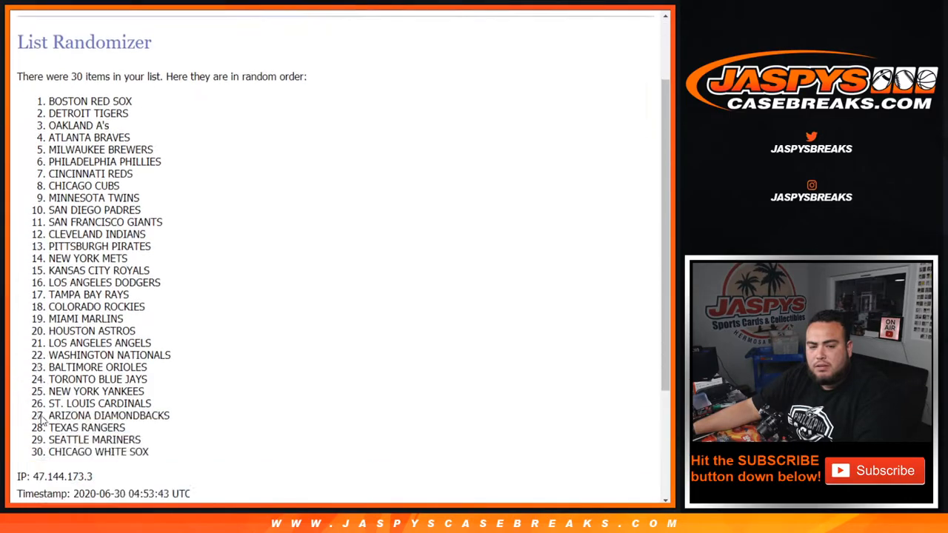
pyautogui.click(38, 408)
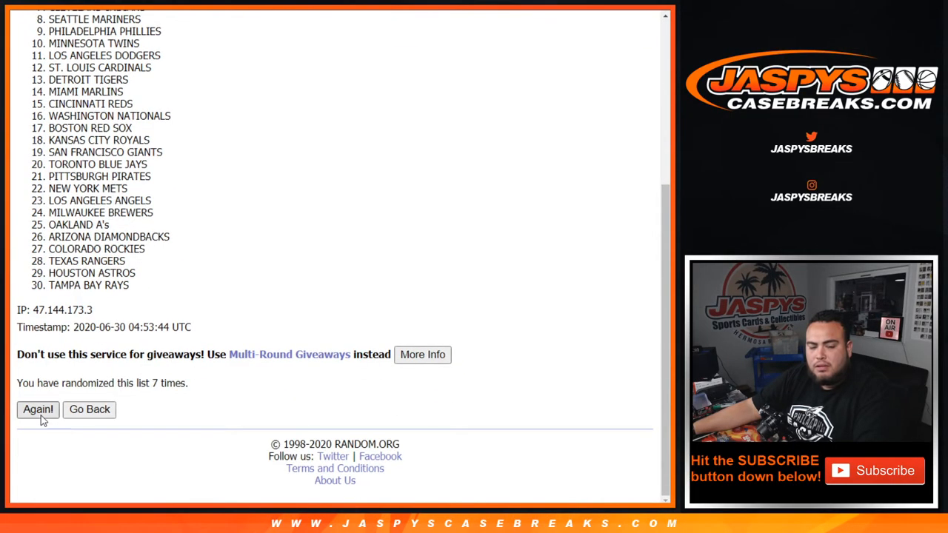
pyautogui.click(38, 408)
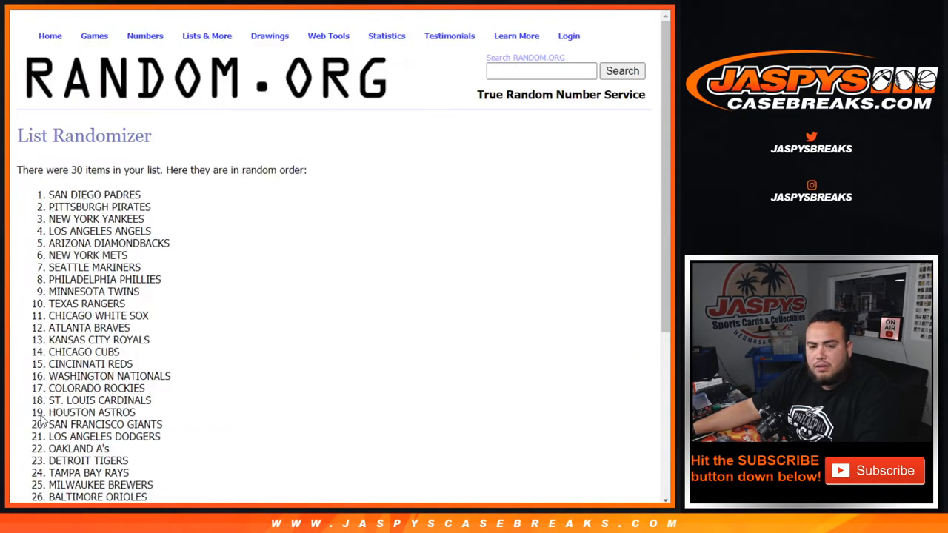
pyautogui.scroll(-3)
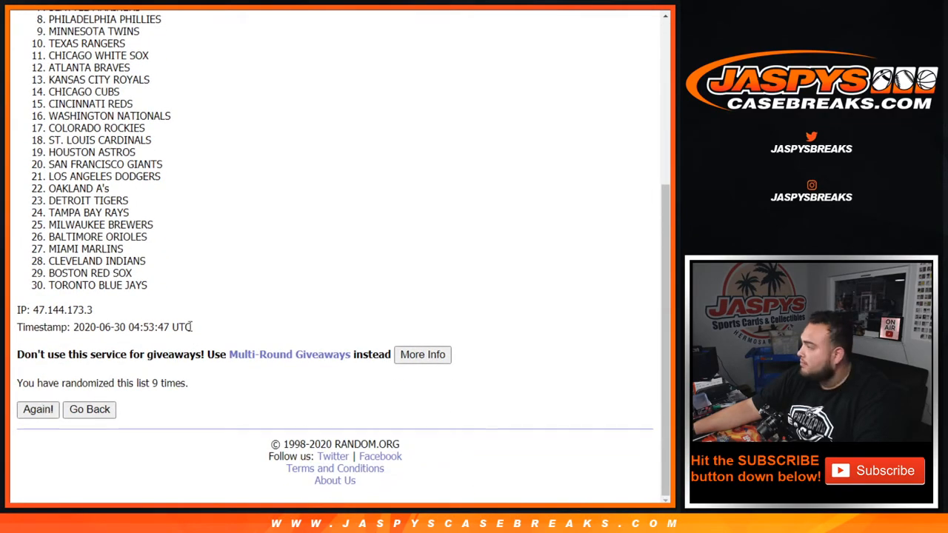
pyautogui.click(38, 409)
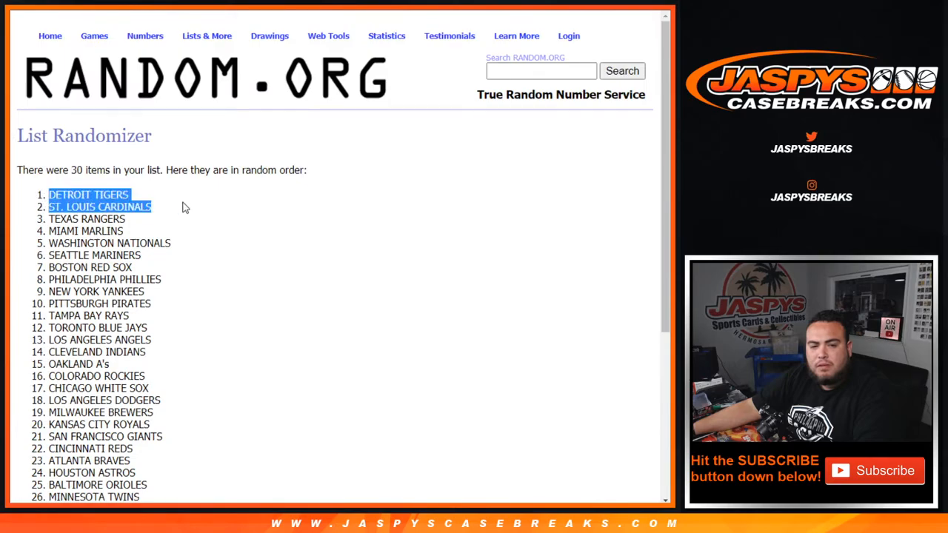
pyautogui.scroll(-3)
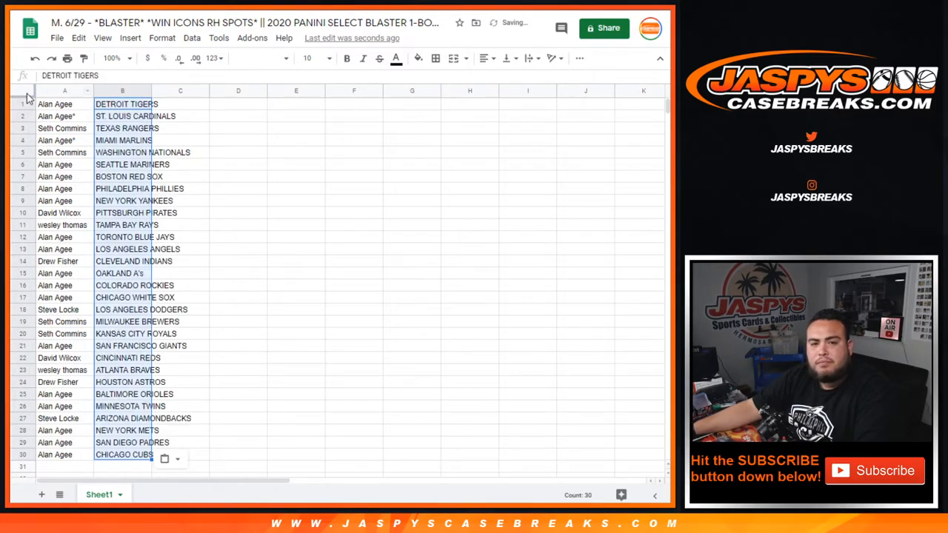
# Select the whole sheet and set all names and teams to font size 14
pyautogui.click(308, 58)
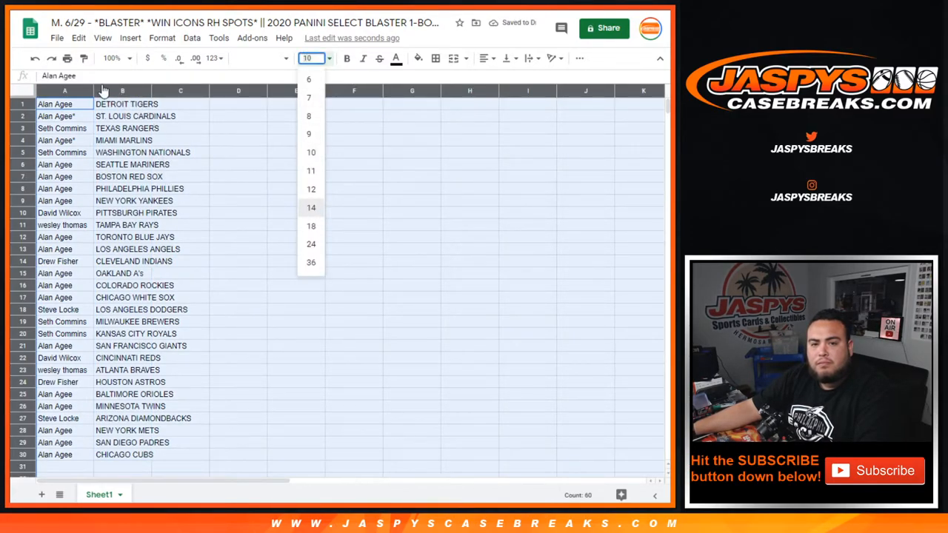
pyautogui.click(312, 208)
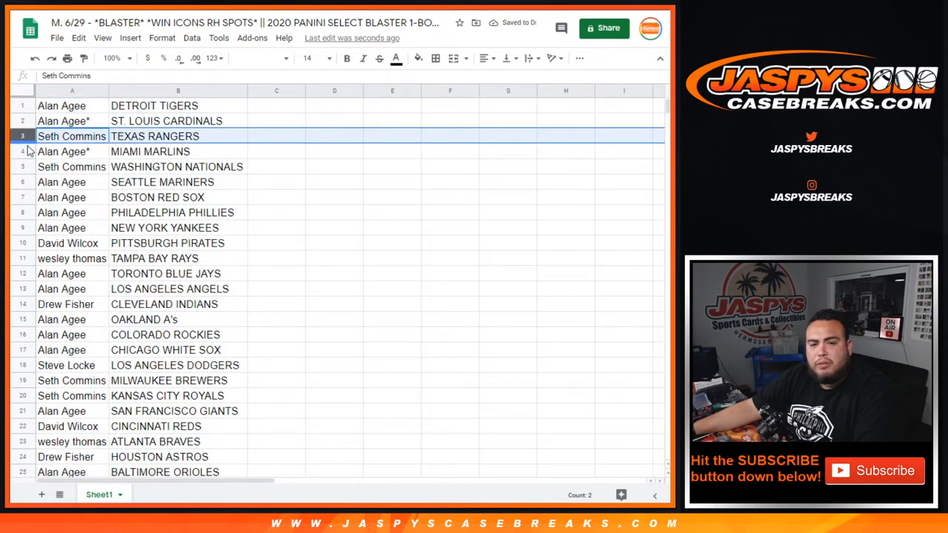
pyautogui.click(62, 180)
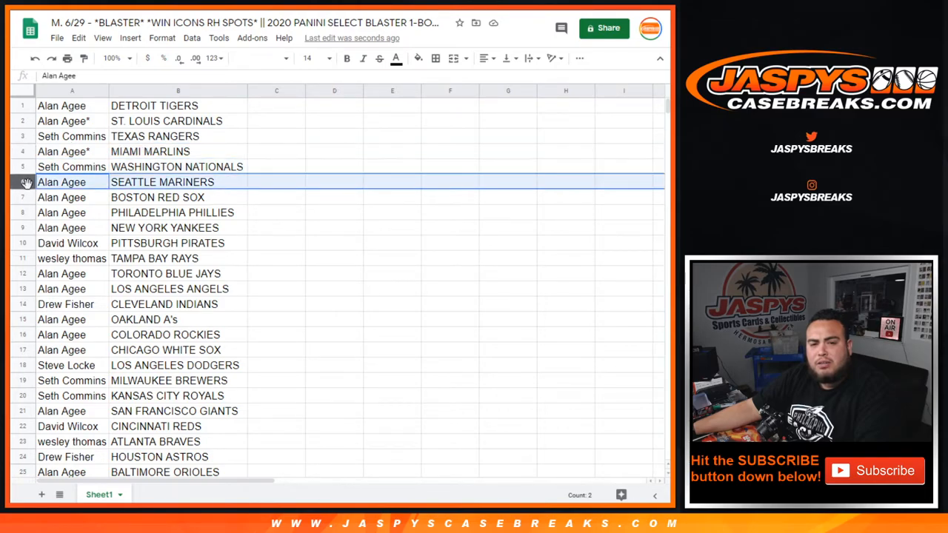
pyautogui.click(62, 228)
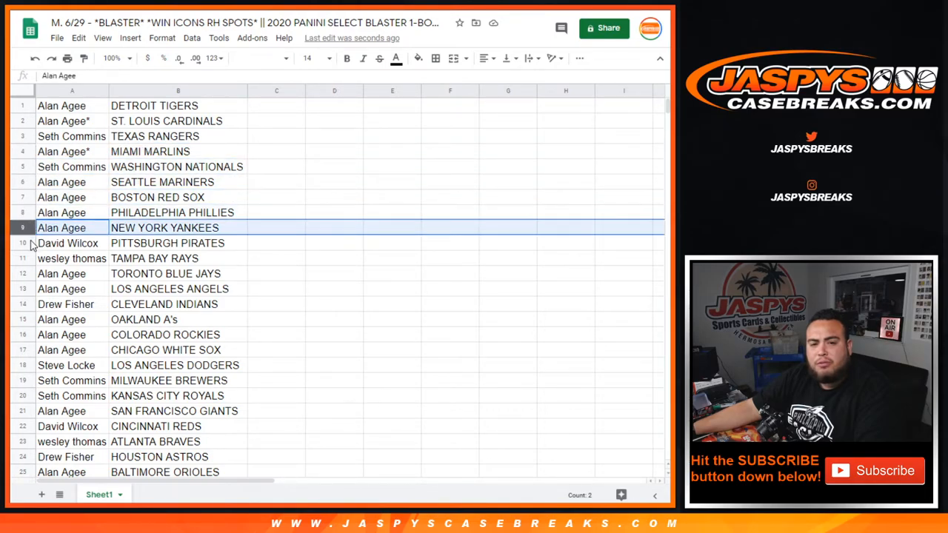
pyautogui.click(71, 258)
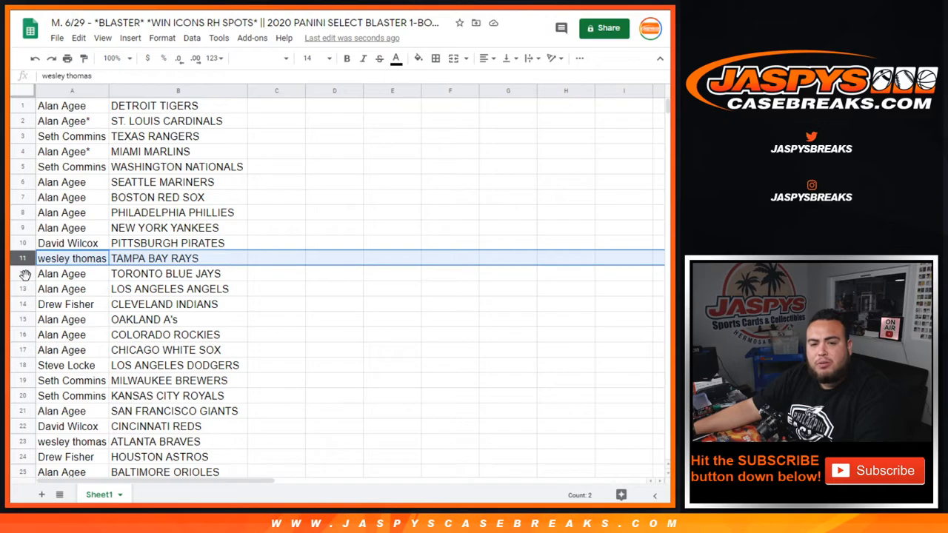
pyautogui.click(66, 304)
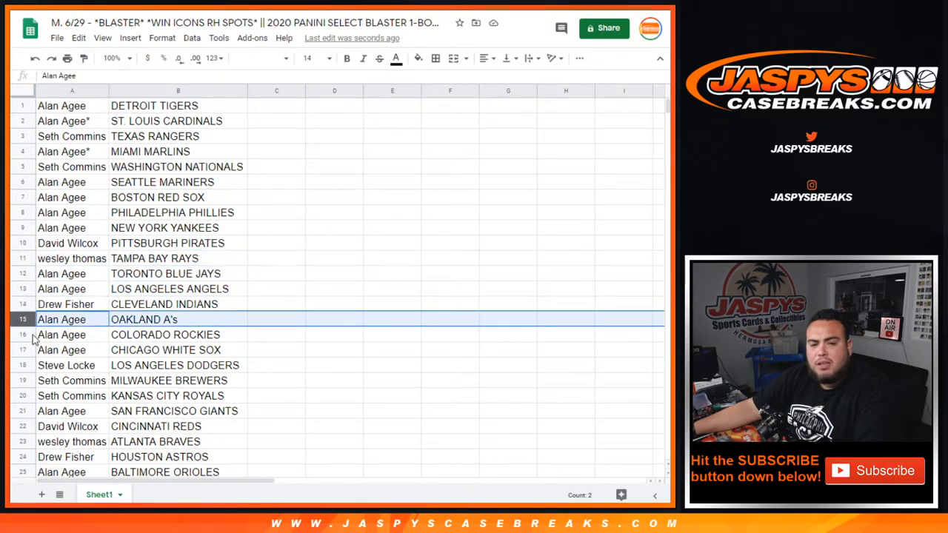
pyautogui.click(63, 350)
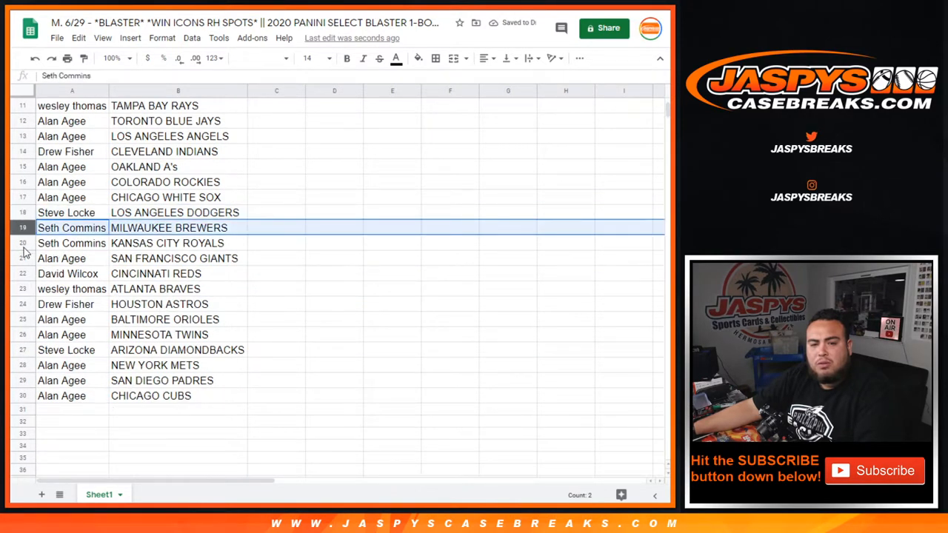
pyautogui.click(71, 258)
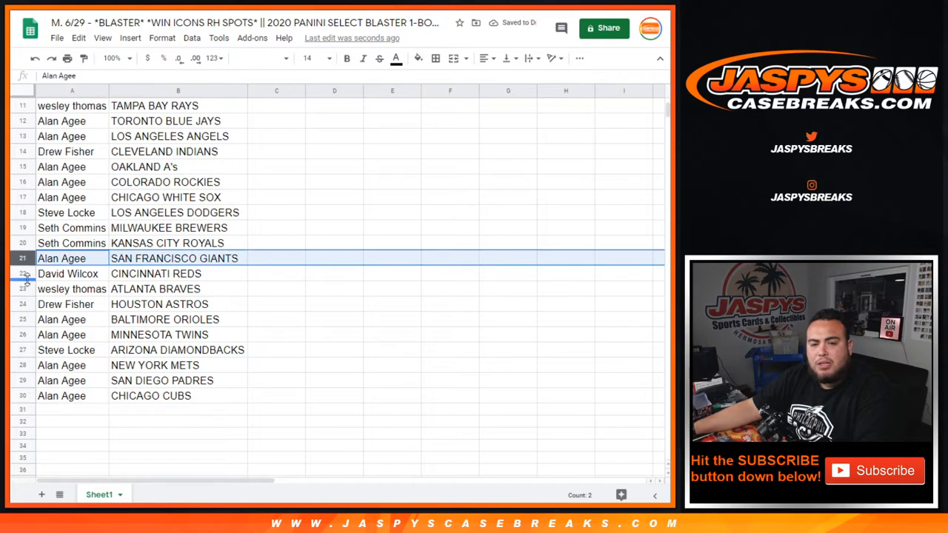
pyautogui.click(71, 289)
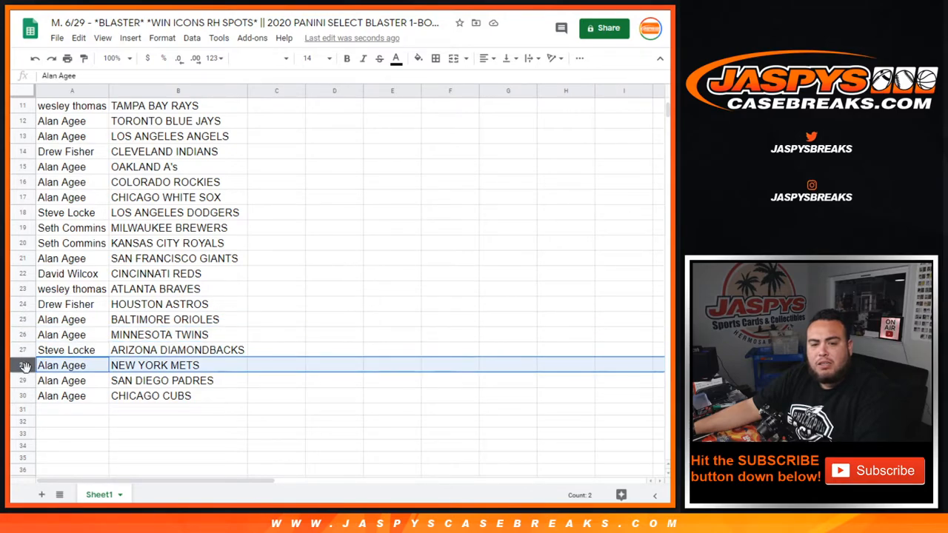
pyautogui.scroll(3)
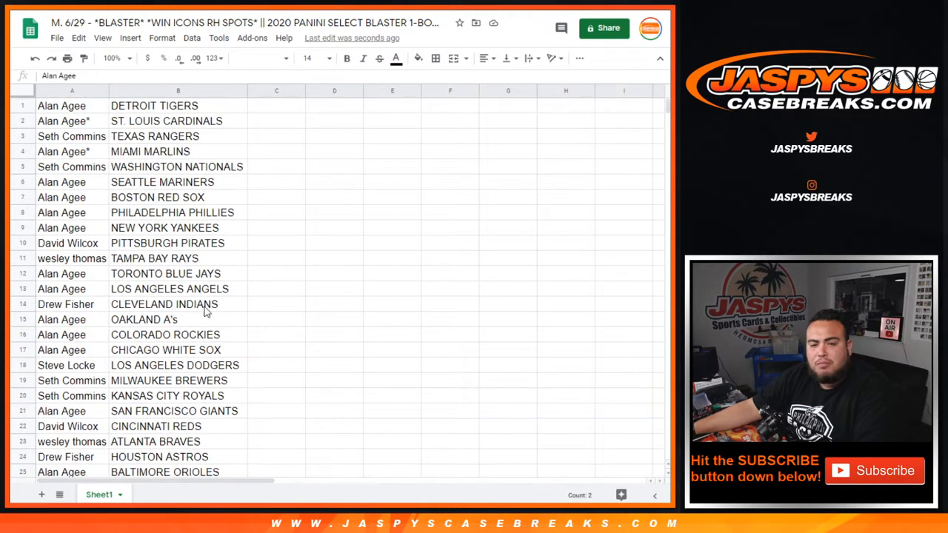
# Sort the sheet A→Z by the team column and add all borders around the 30 rows
pyautogui.rightClick(178, 91)
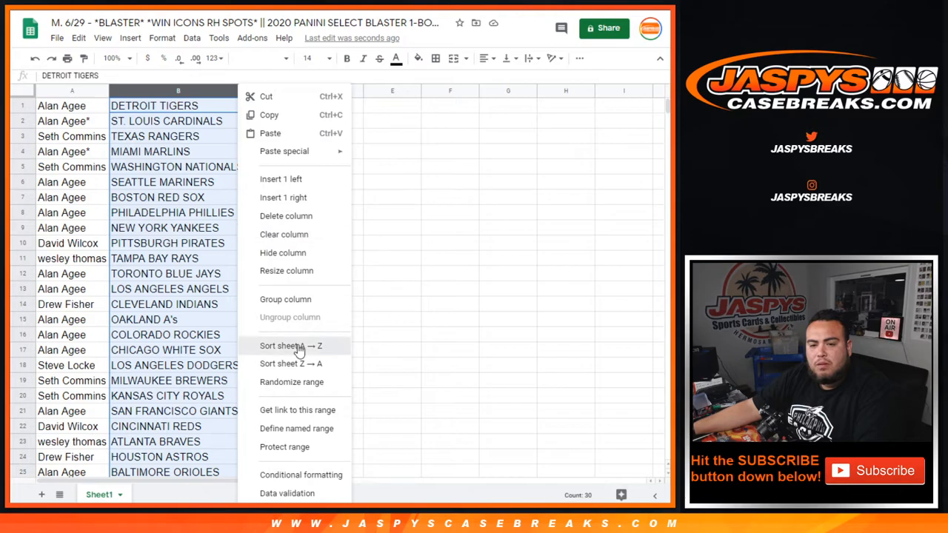
pyautogui.click(281, 347)
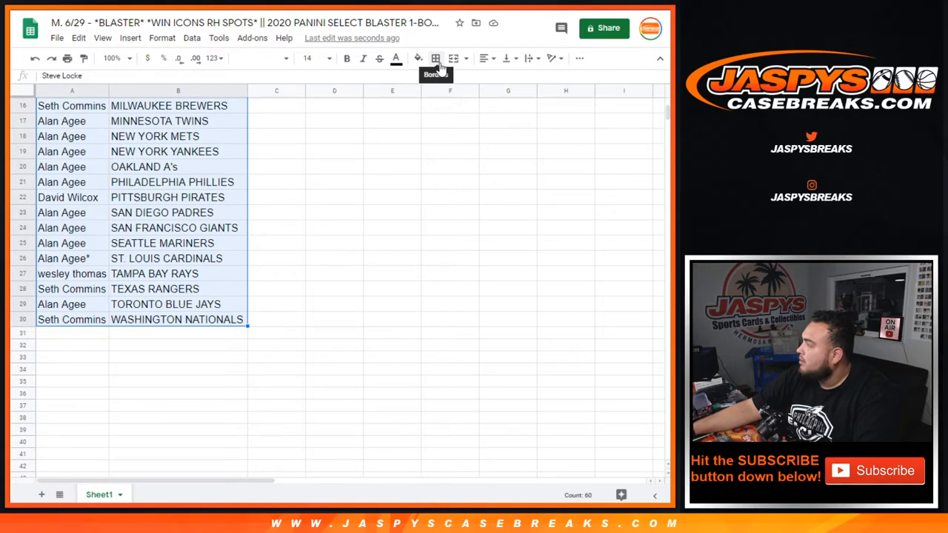
pyautogui.click(485, 58)
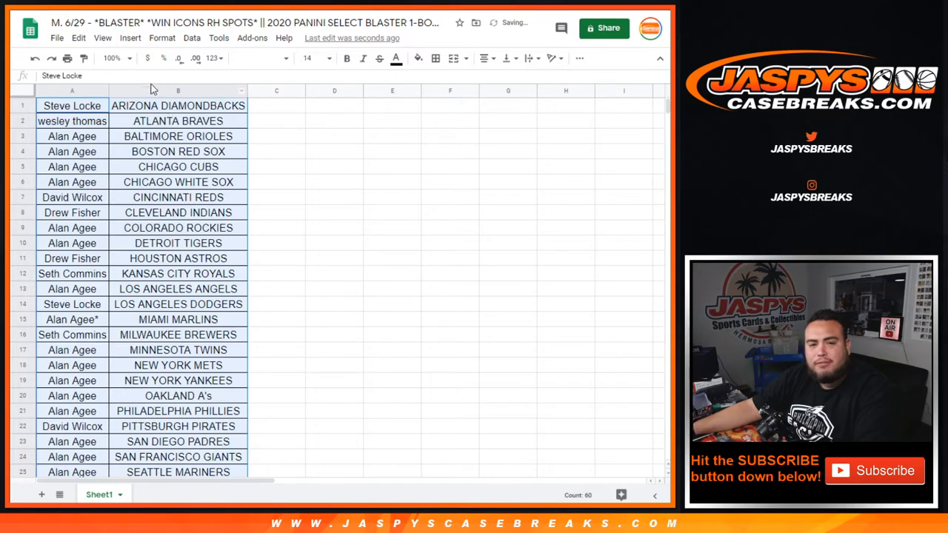
pyautogui.moveTo(166, 133)
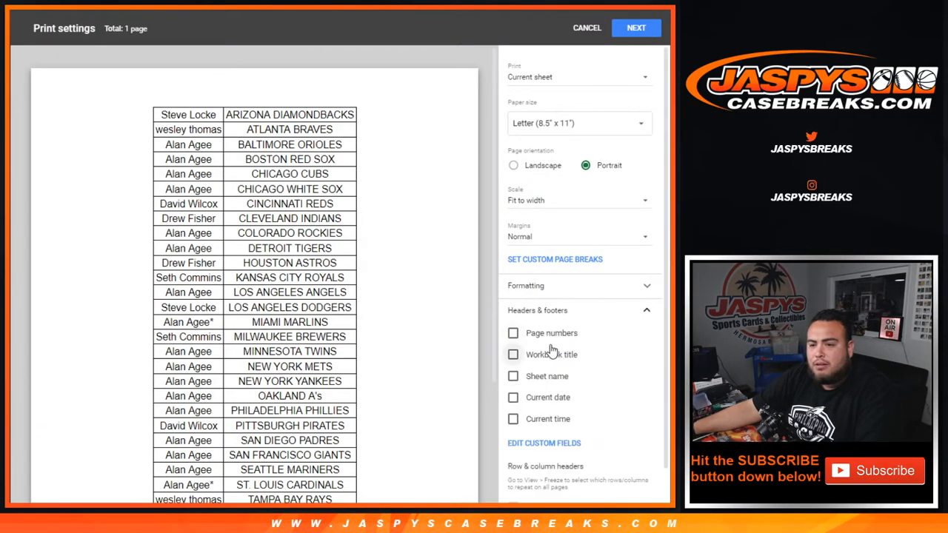
# Bring up the print dialog (Ctrl+P) previewing the sorted pairing sheet for the Samsung printer
pyautogui.click(586, 26)
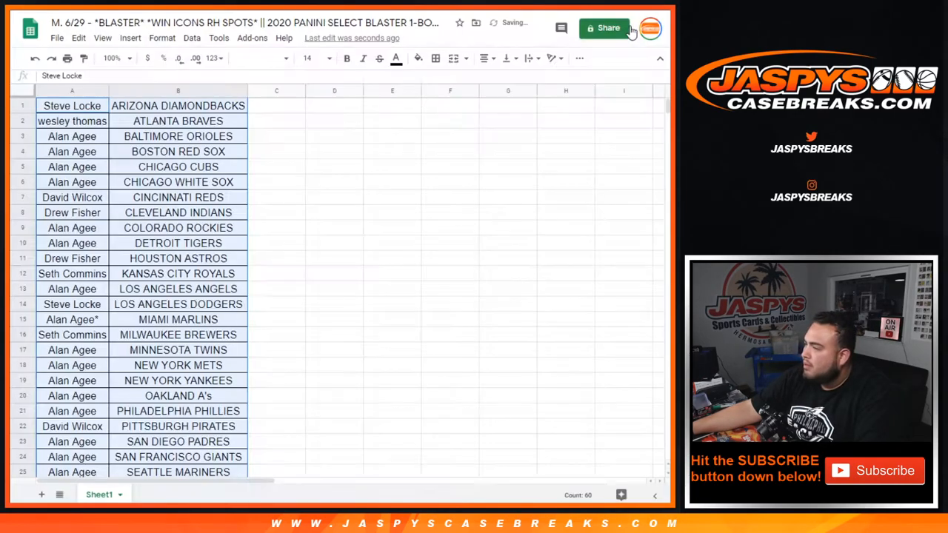
pyautogui.press('ctrl+p')
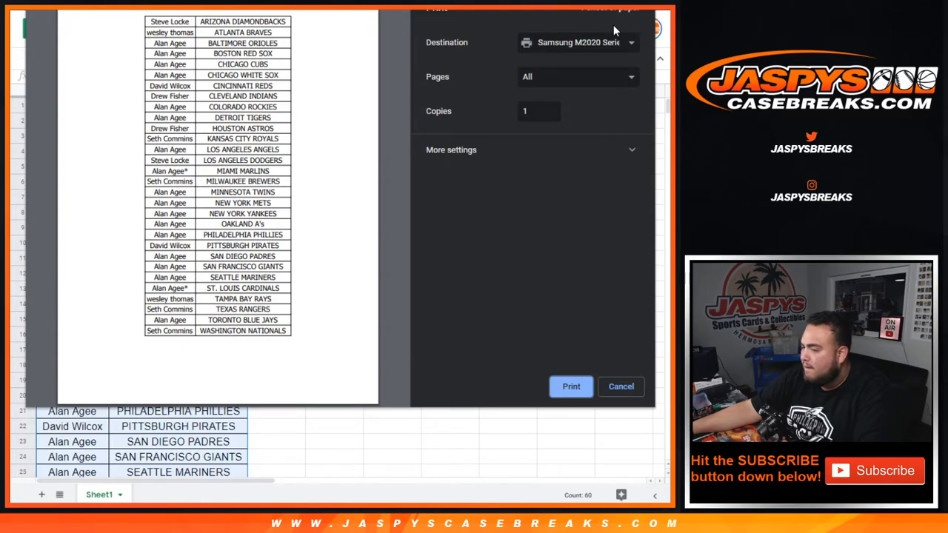
pyautogui.click(620, 385)
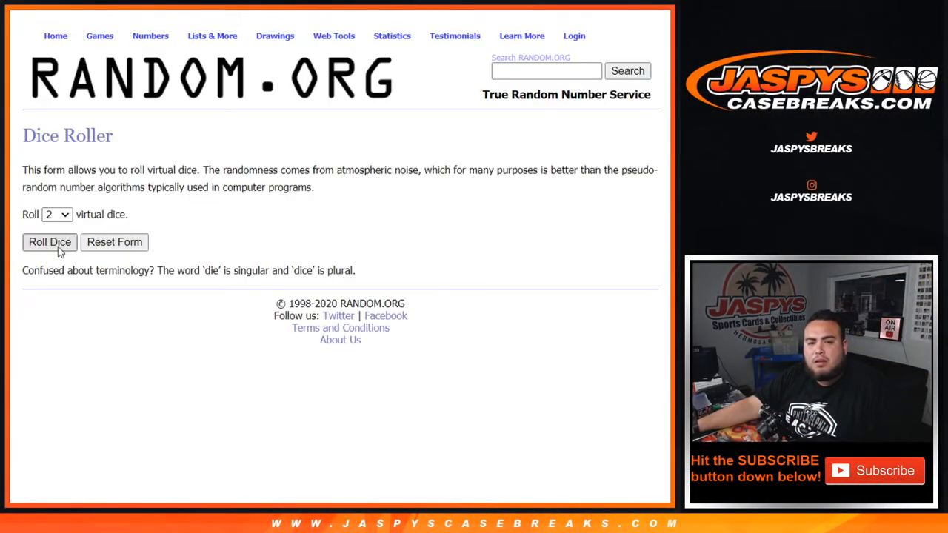
pyautogui.click(49, 243)
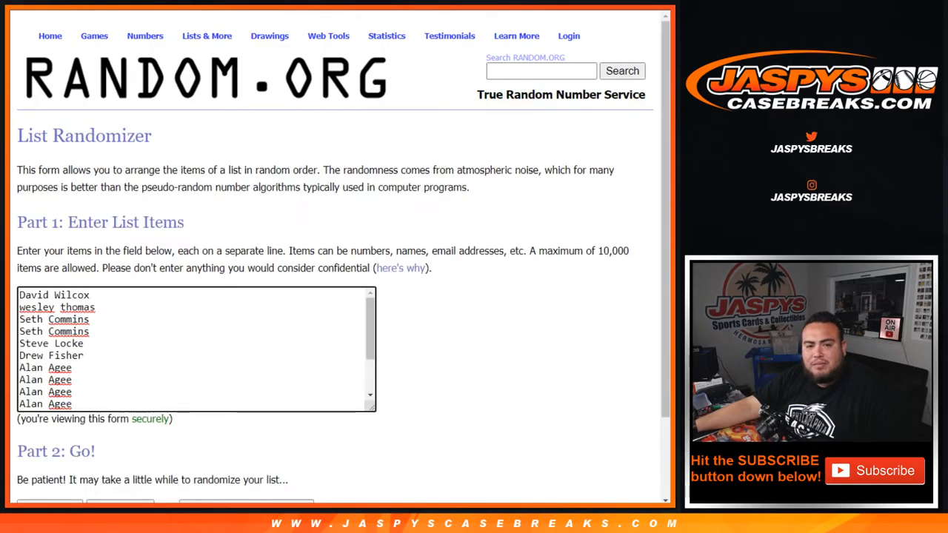
pyautogui.scroll(-3)
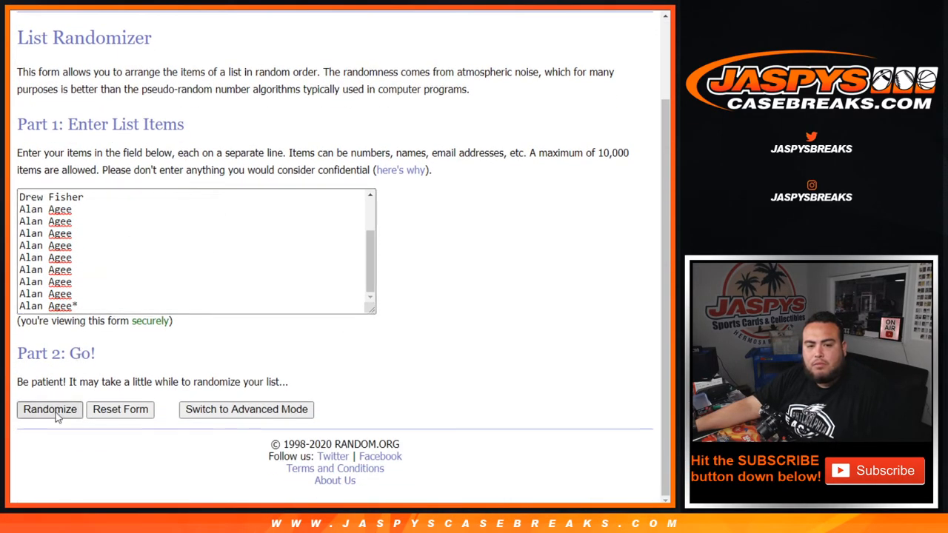
pyautogui.click(50, 408)
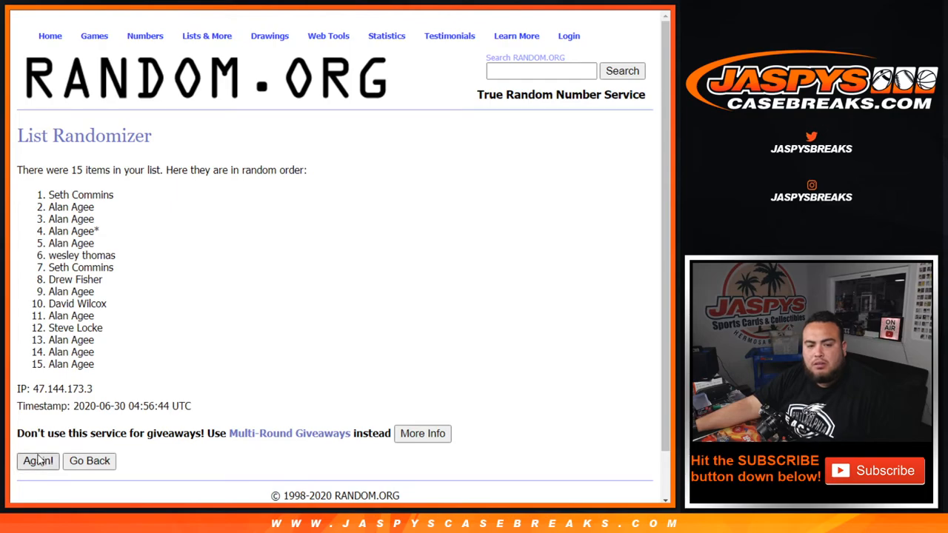
pyautogui.click(39, 461)
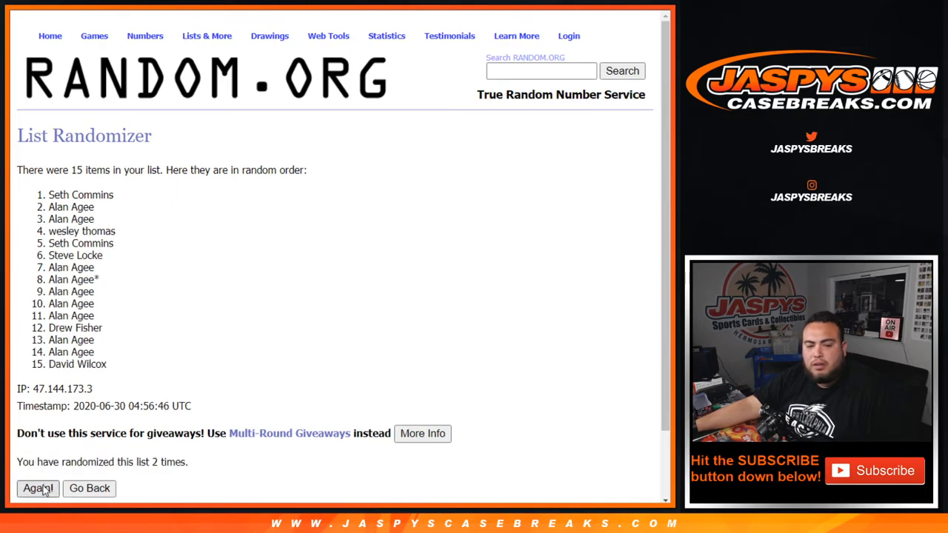
pyautogui.click(38, 489)
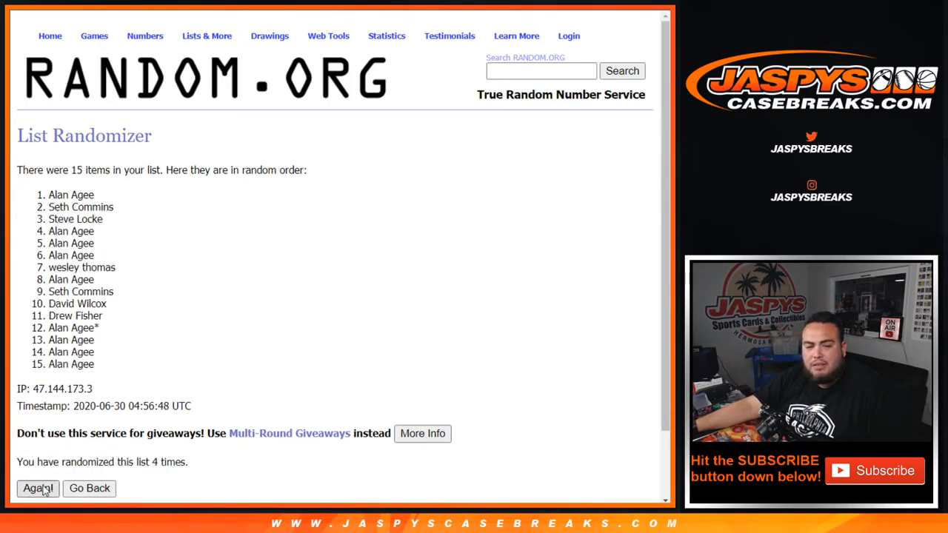
pyautogui.click(37, 489)
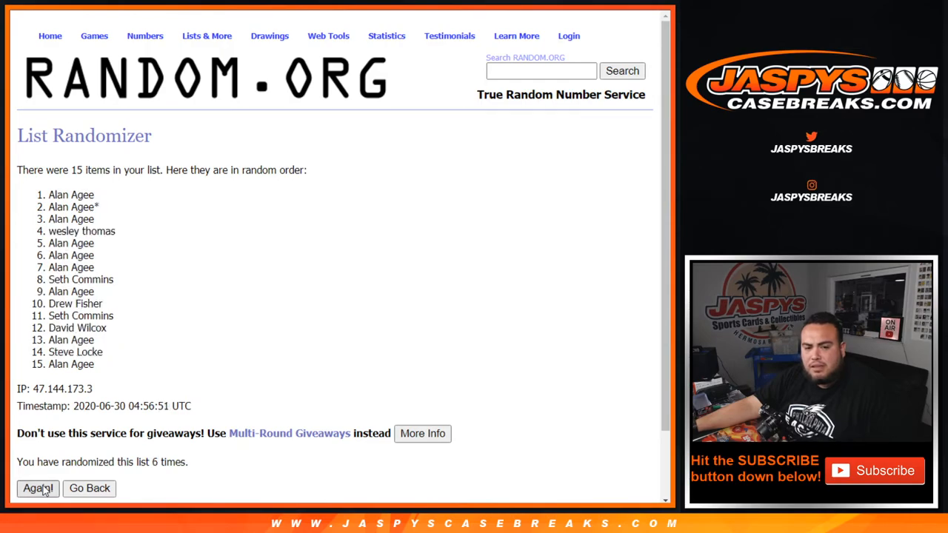
pyautogui.click(38, 489)
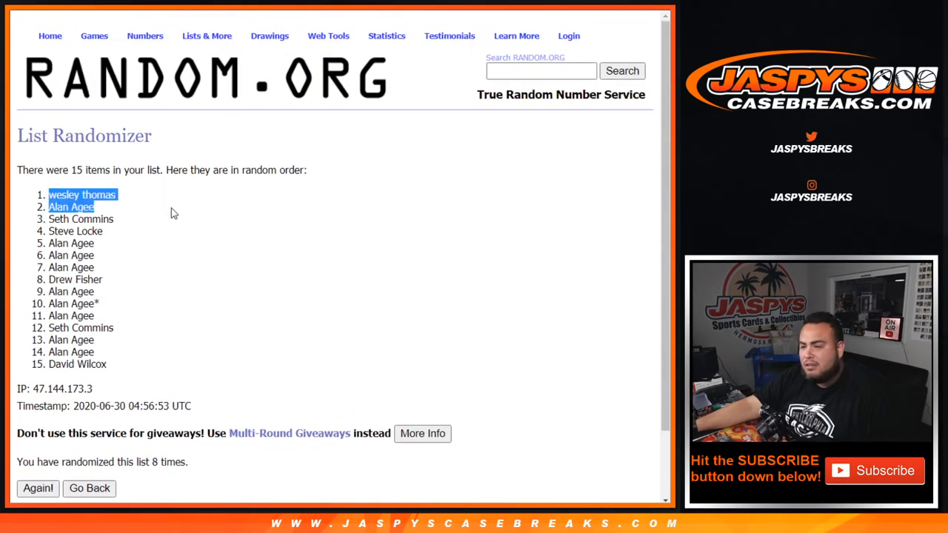
pyautogui.scroll(-3)
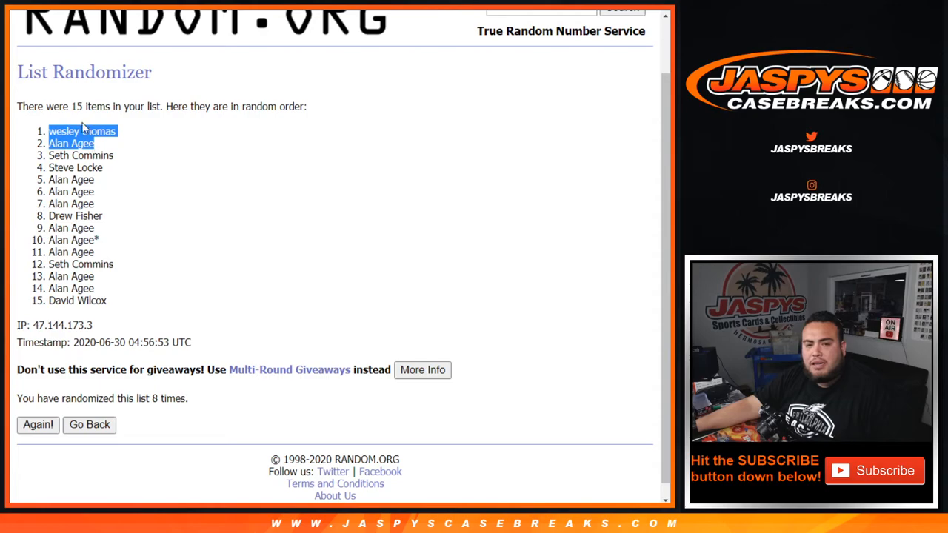
pyautogui.moveTo(351, 160)
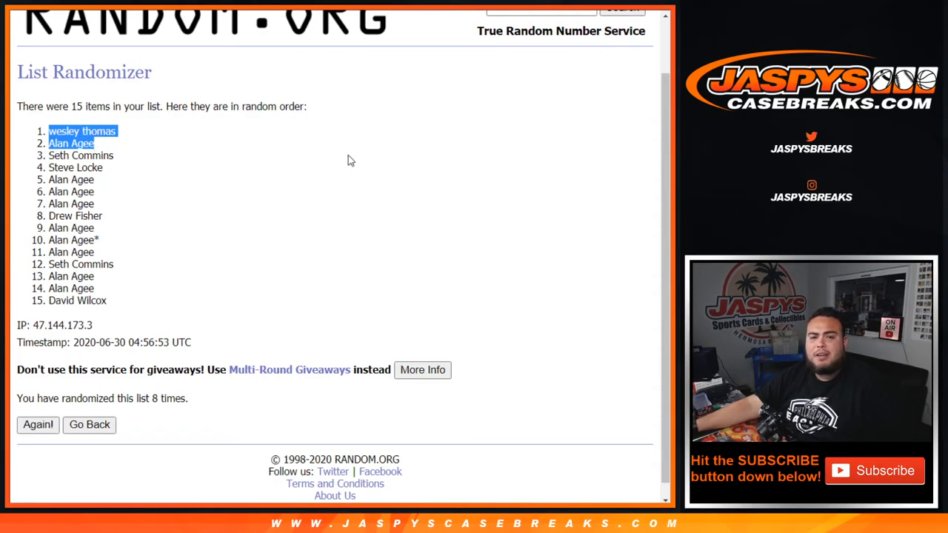